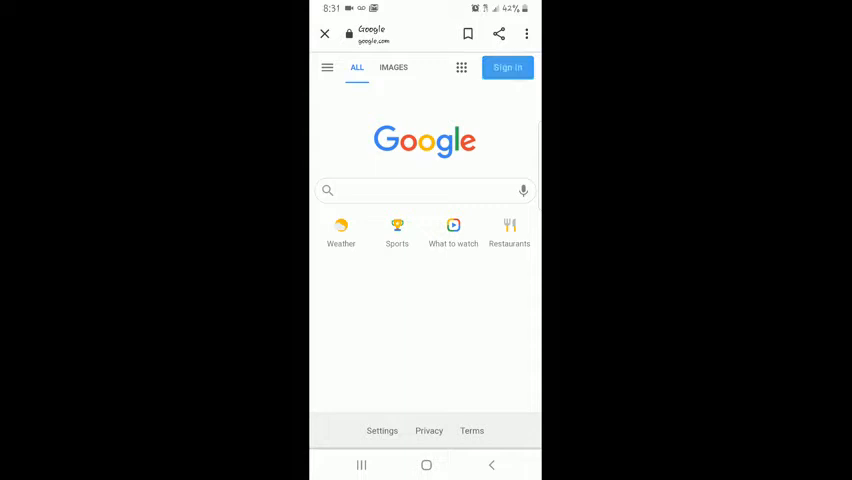
- Begin sign-in from the Google homepage so the account chooser lists the signed-out account
{"action": "left_click", "coordinate": [508, 68]}
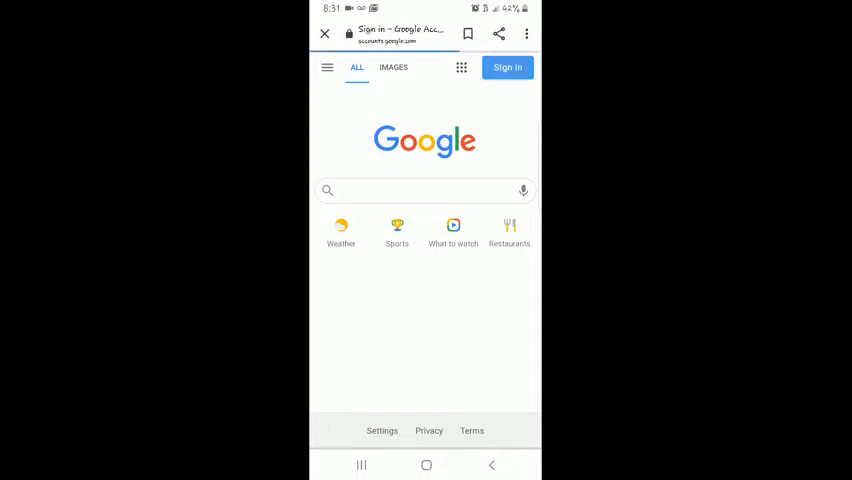
{"action": "left_click", "coordinate": [508, 68]}
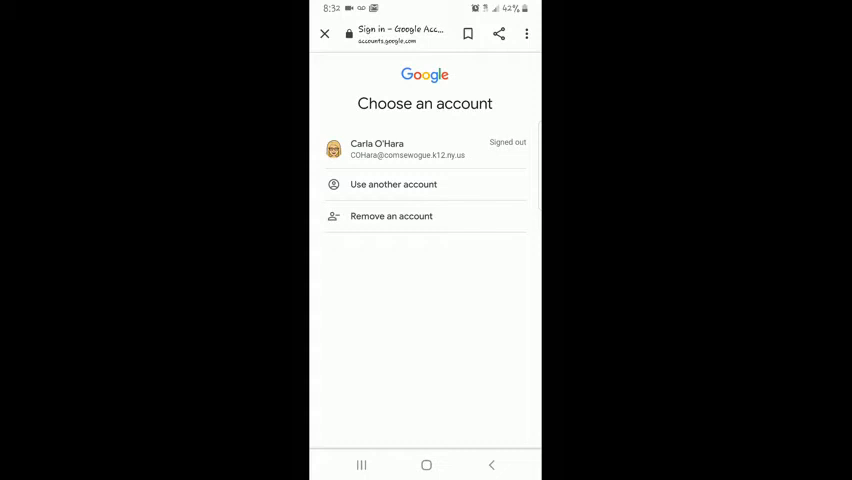
{"action": "left_click", "coordinate": [392, 184]}
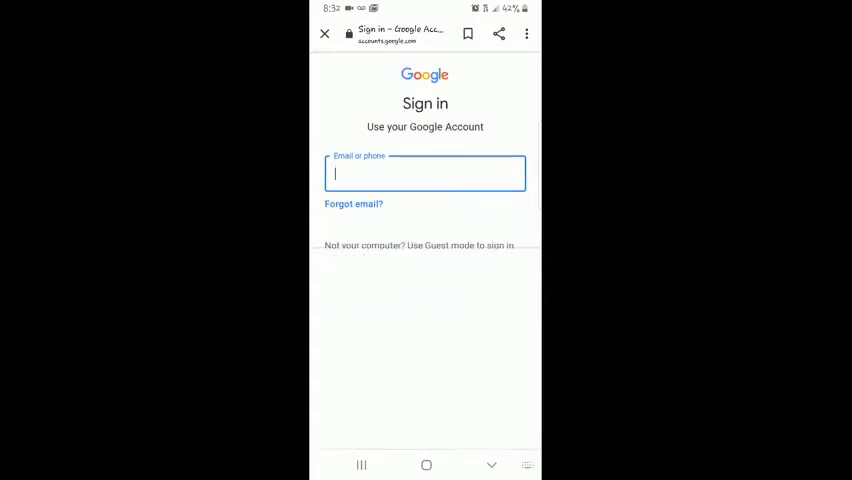
{"action": "left_click", "coordinate": [424, 172]}
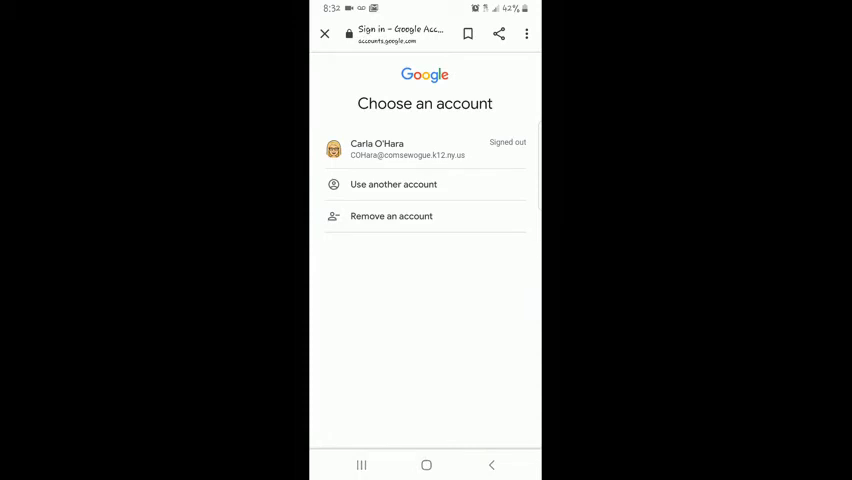
- Choose the school account, re-enter the password after the error, and finish signing in
{"action": "left_click", "coordinate": [424, 148]}
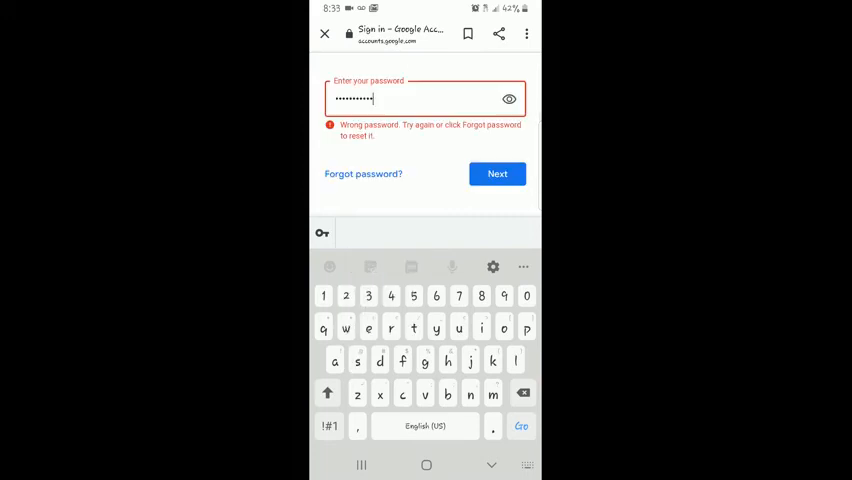
{"action": "left_click", "coordinate": [498, 172]}
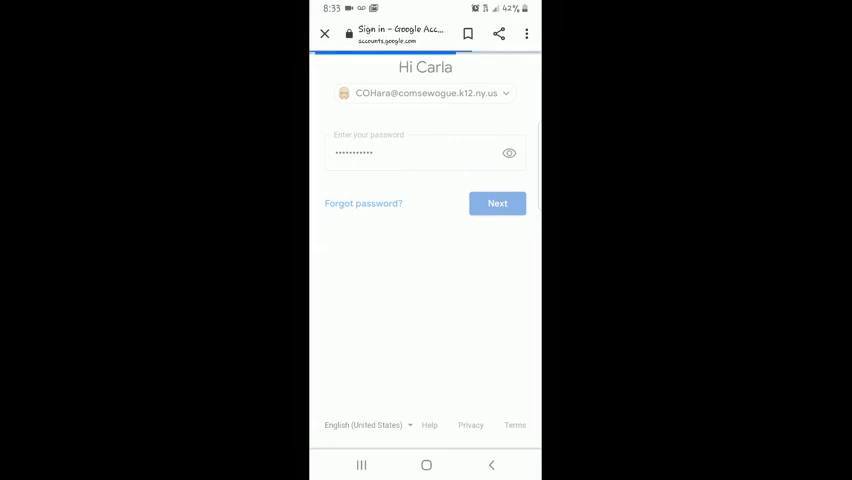
{"action": "left_click", "coordinate": [498, 204]}
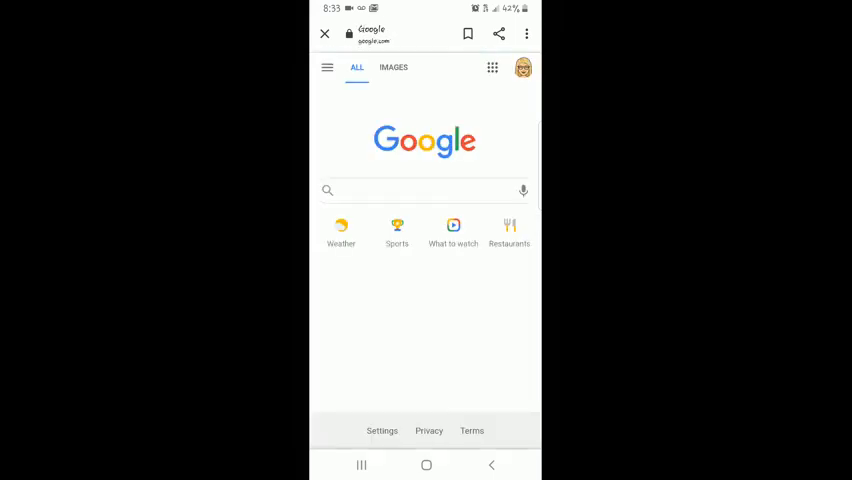